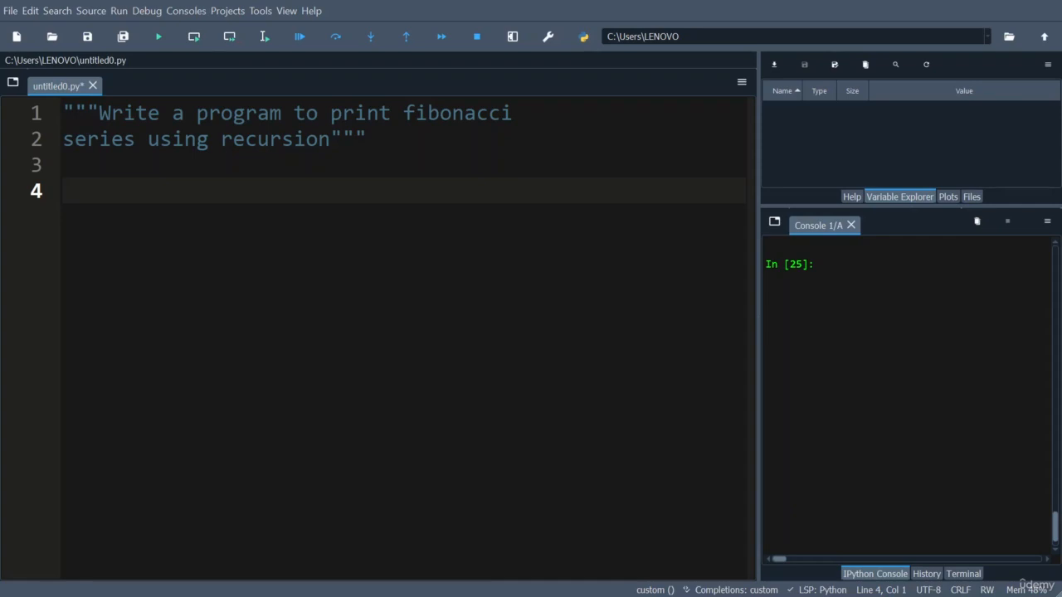
Write n = int(input("Enter the number of terms : ")) on a new line below the docstring.
key(enter)
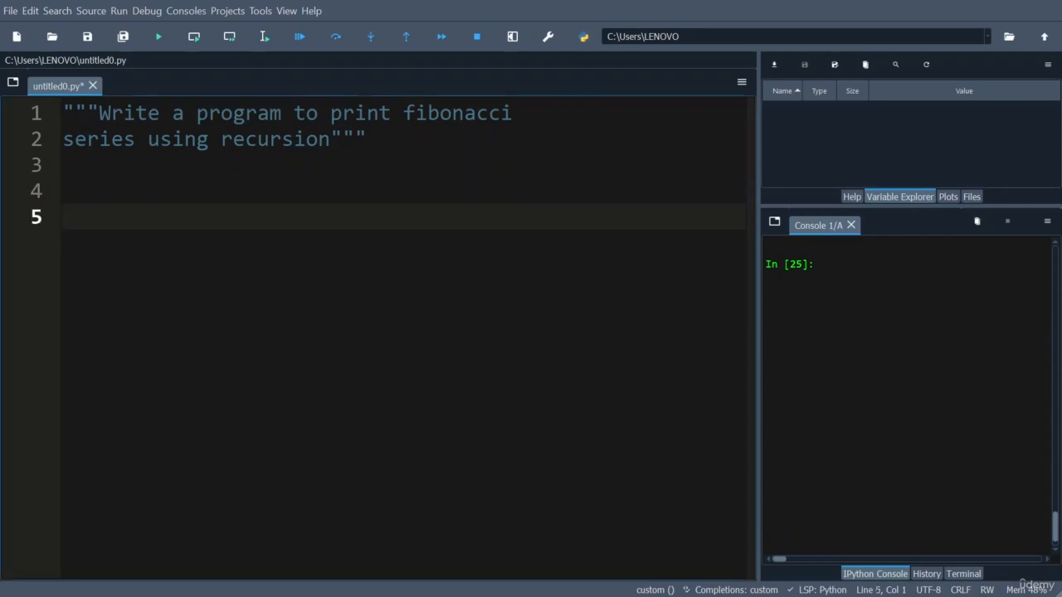
text(n)
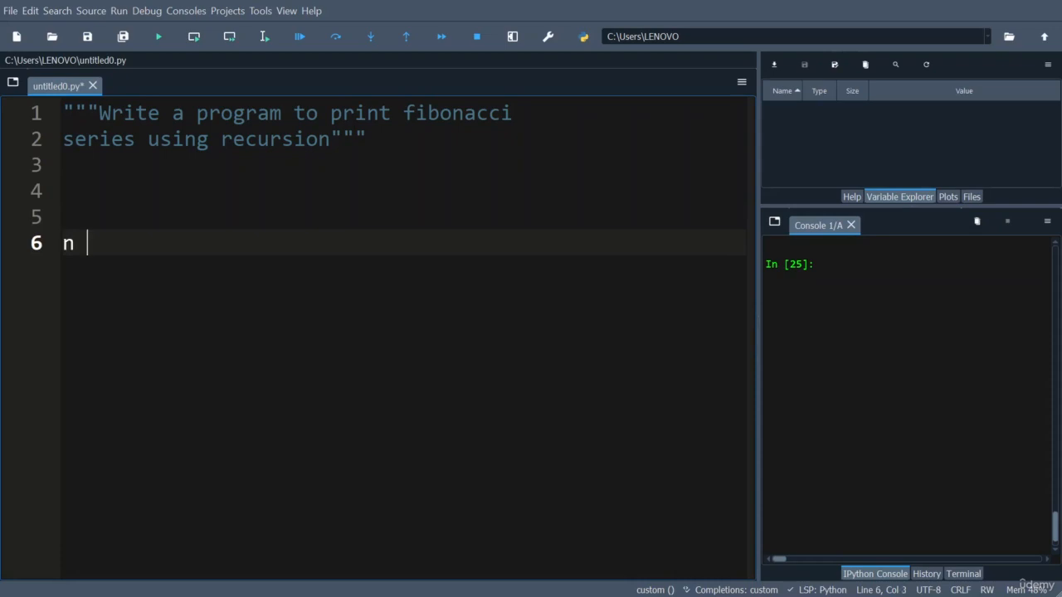
text(= int)
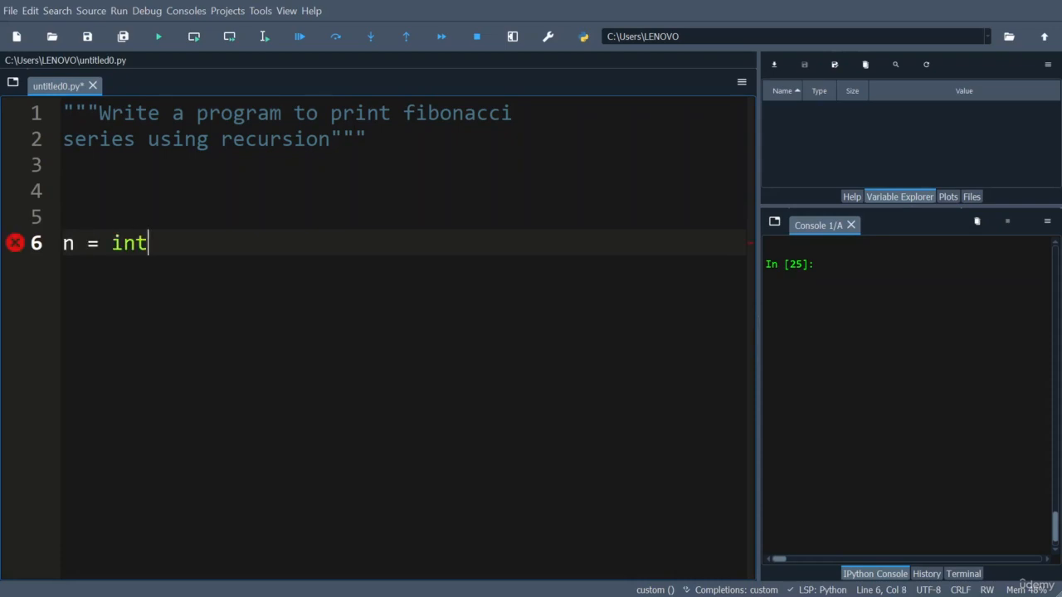
text((input()
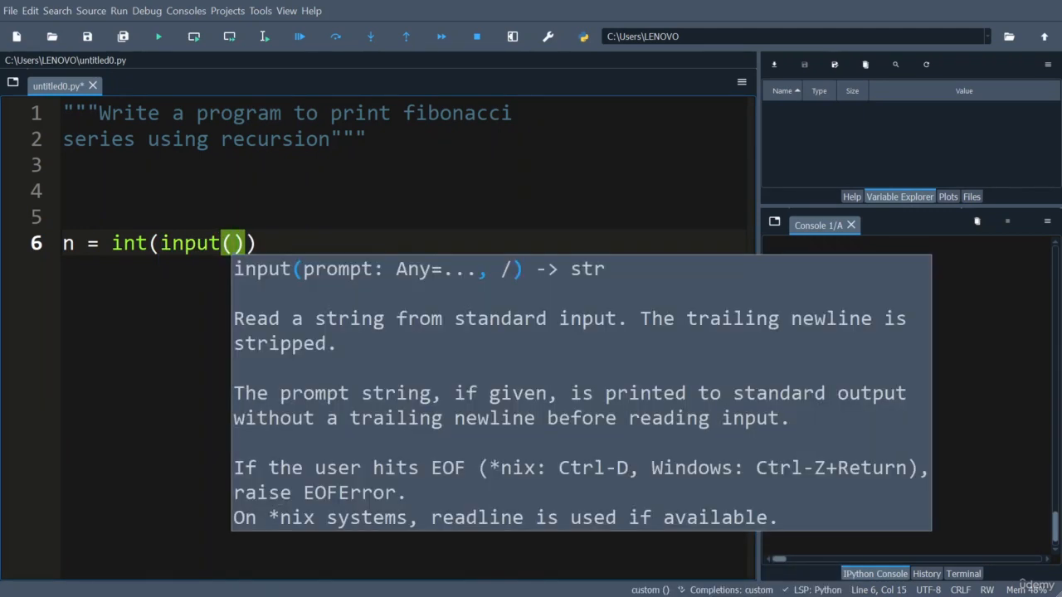
text("Enter ")
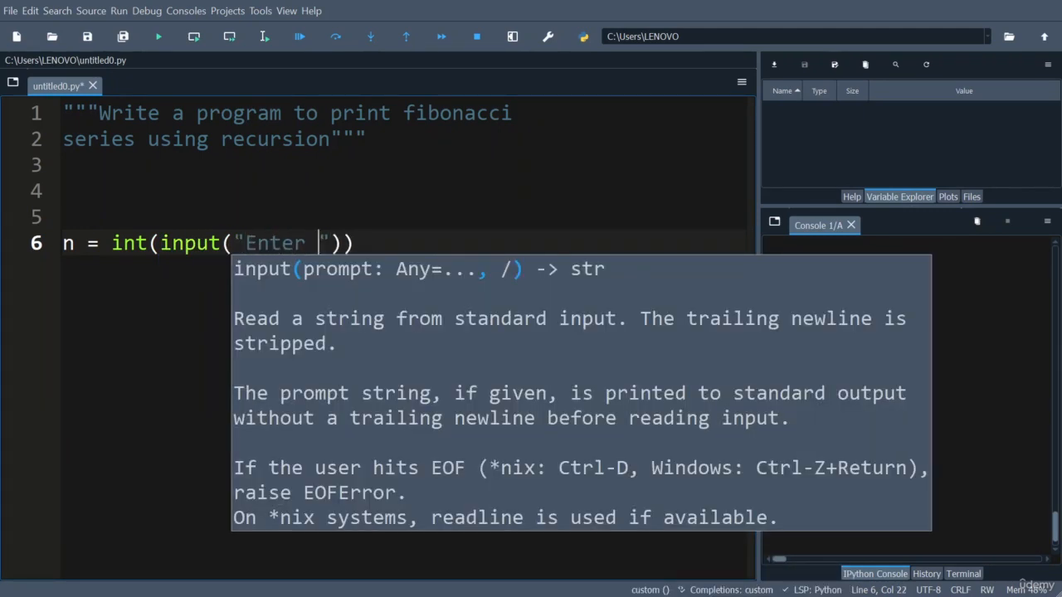
text(the number of terms :)
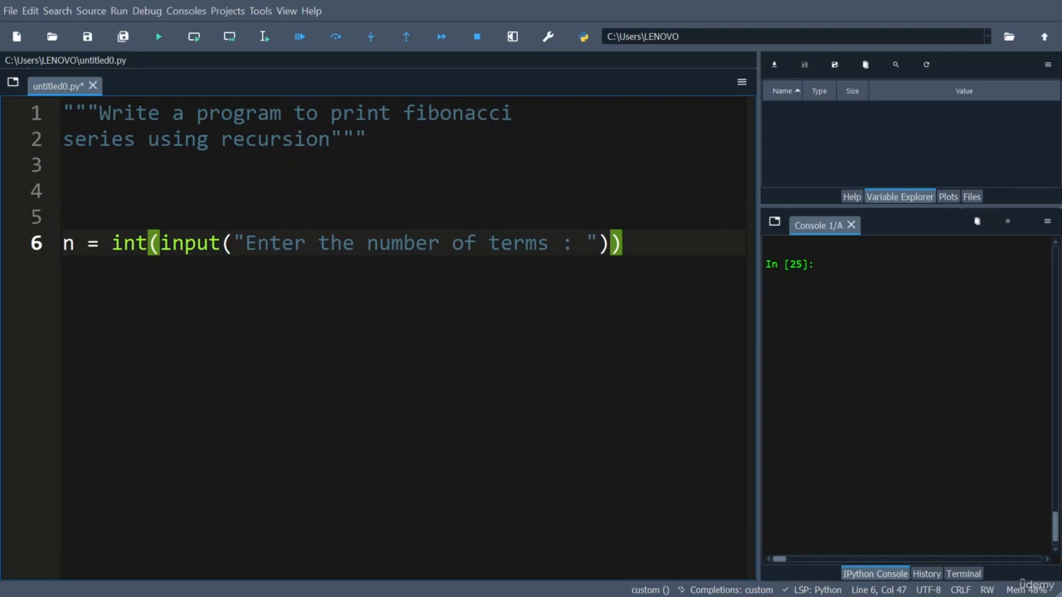
Write the loop header 'for i in range(n):' on line 7.
text(fo)
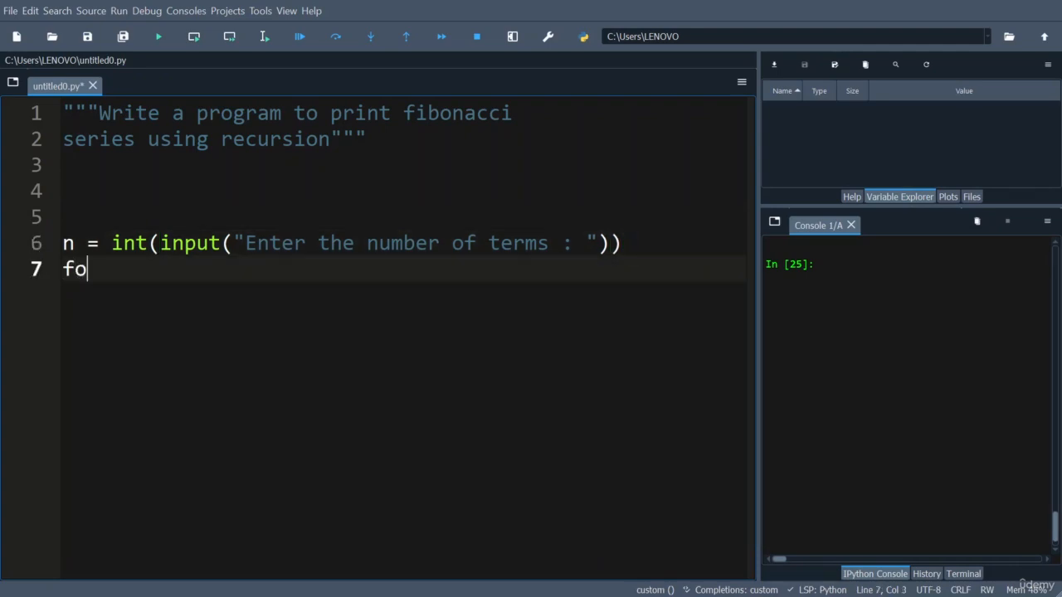
text(r i)
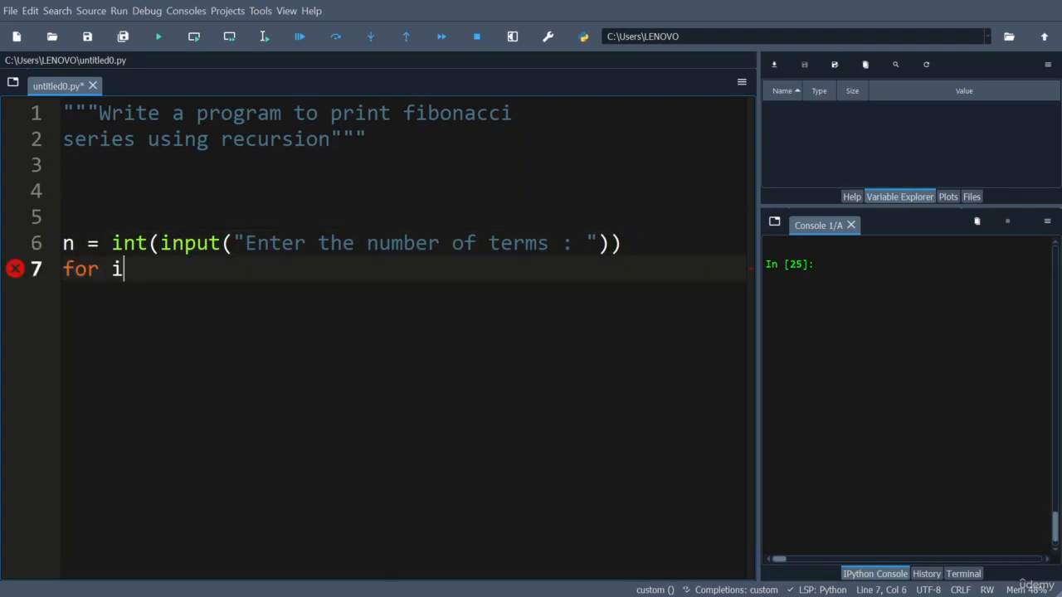
text(in range)
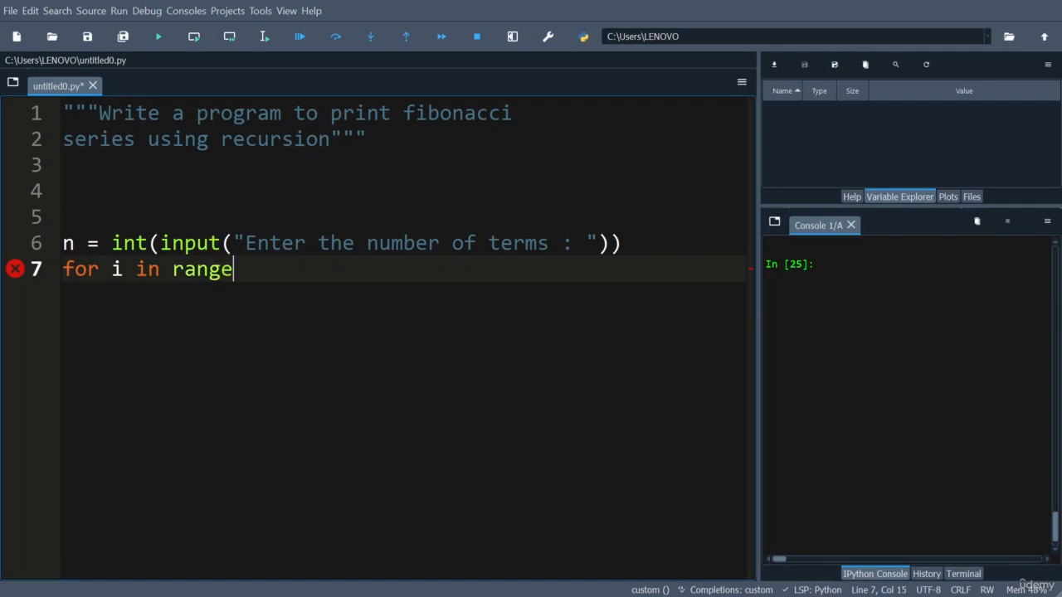
text((n):)
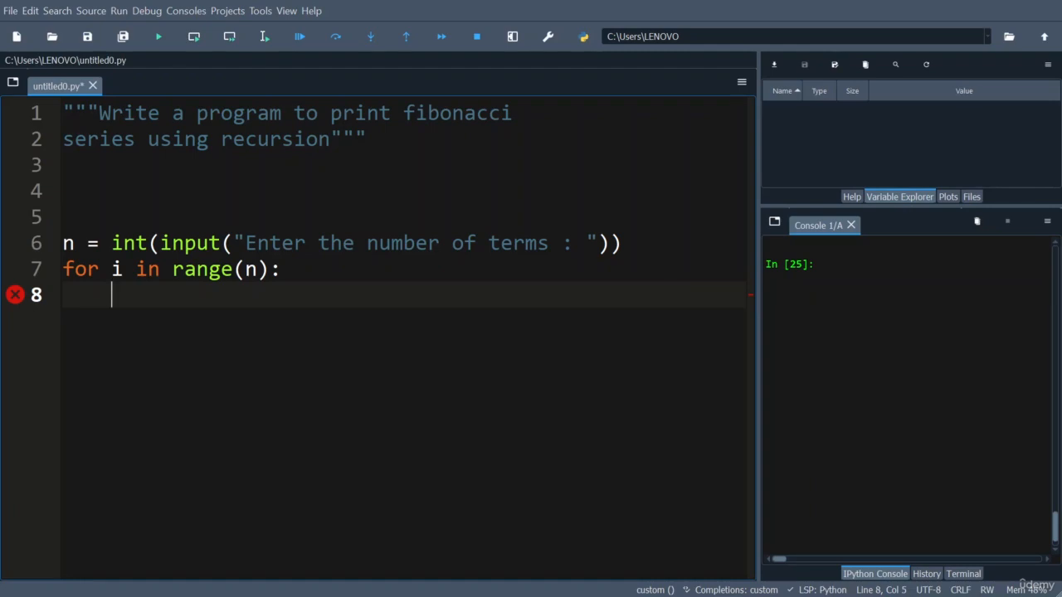
Write the indented loop body 'print(fibonacci(i))'.
text(pr)
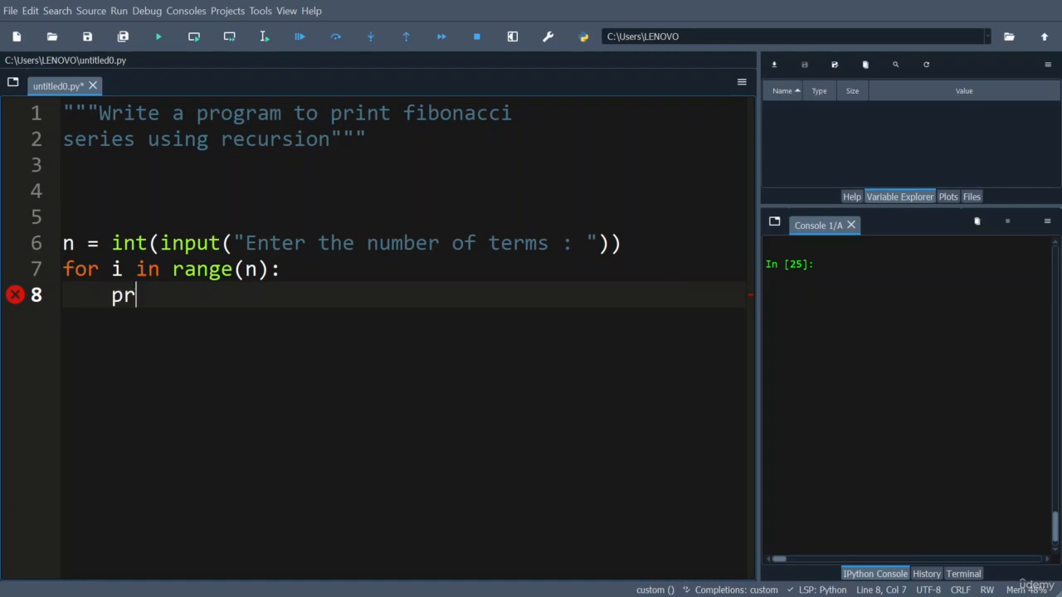
text(int()
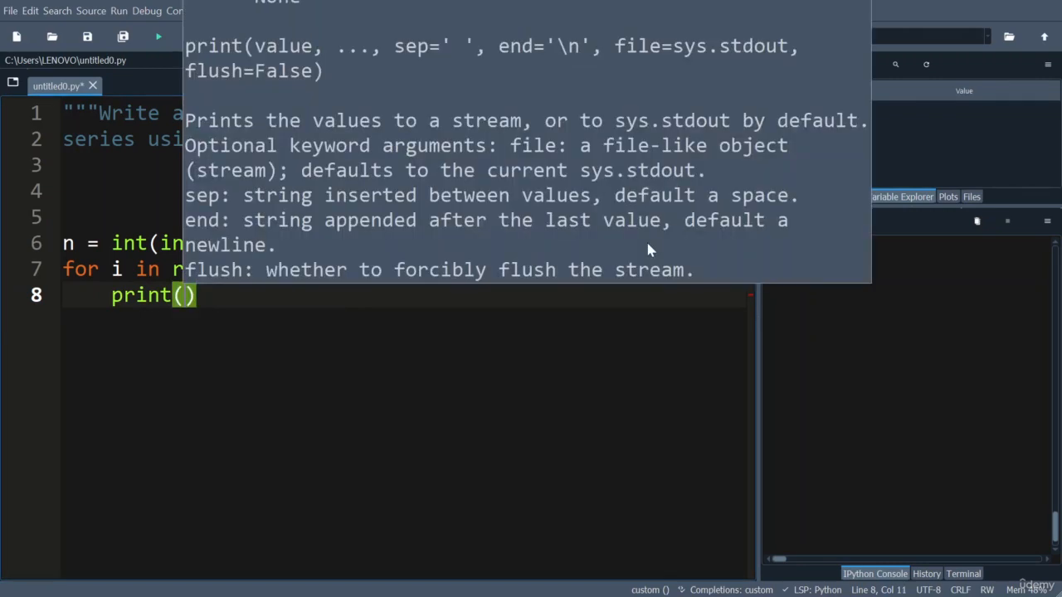
text(f)
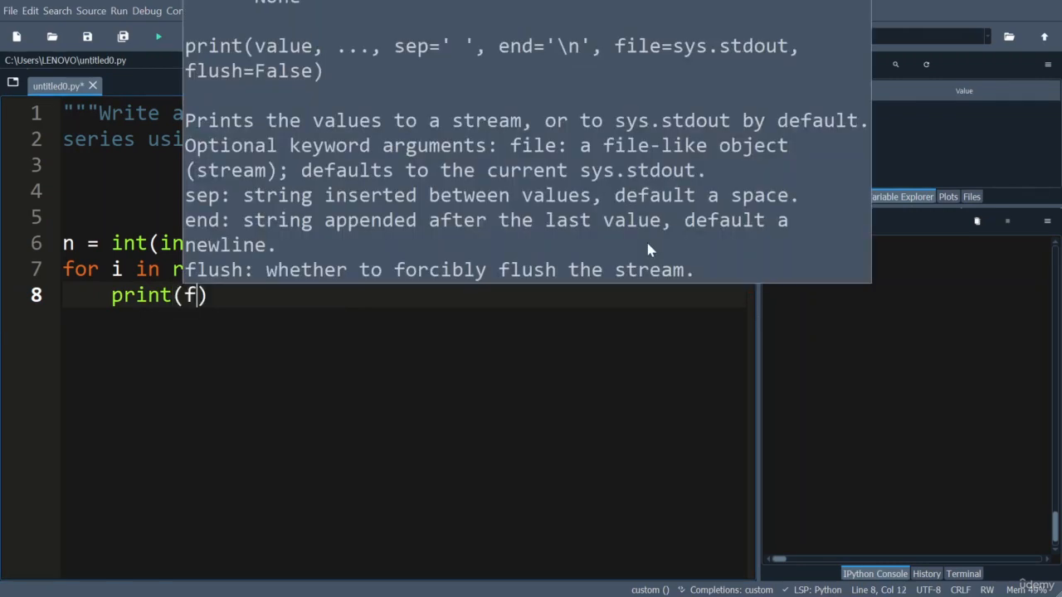
text(ibonacci()
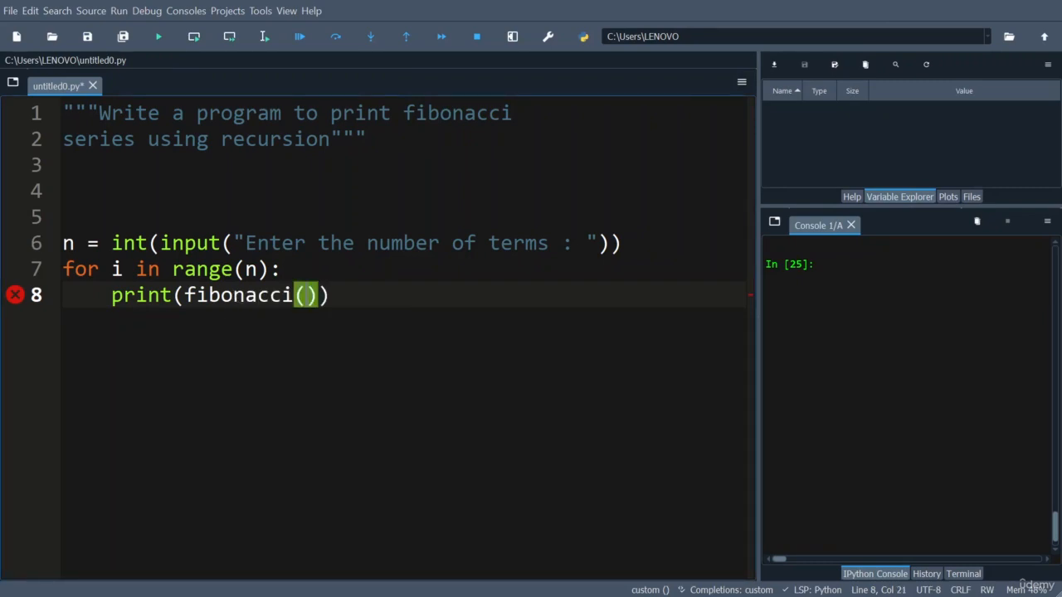
text(i)
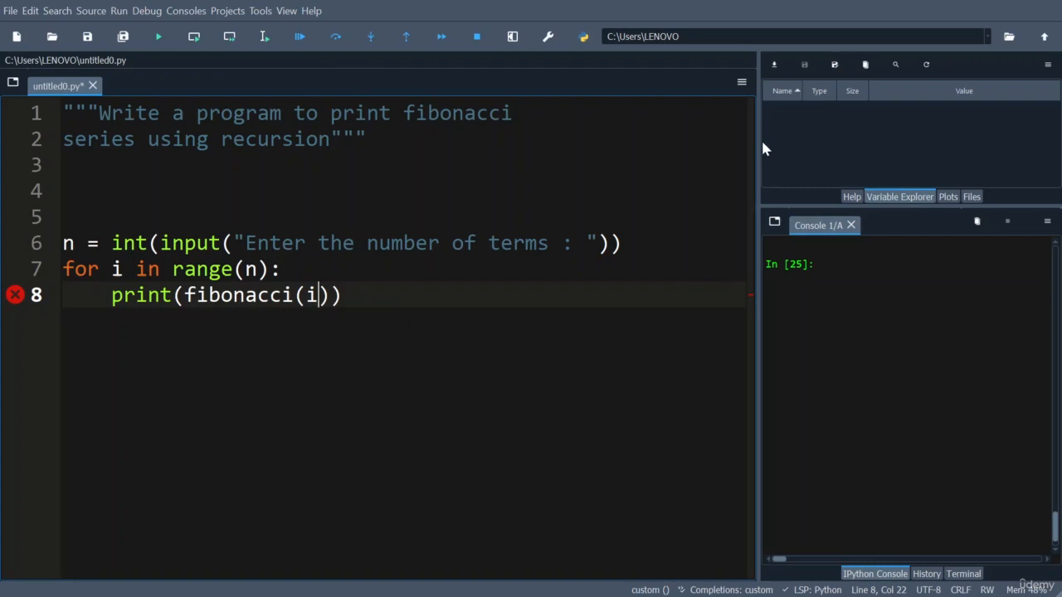
Write the header 'def fibonacci(n):' on line 4, accepting the fibonacci name suggestion.
text(d)
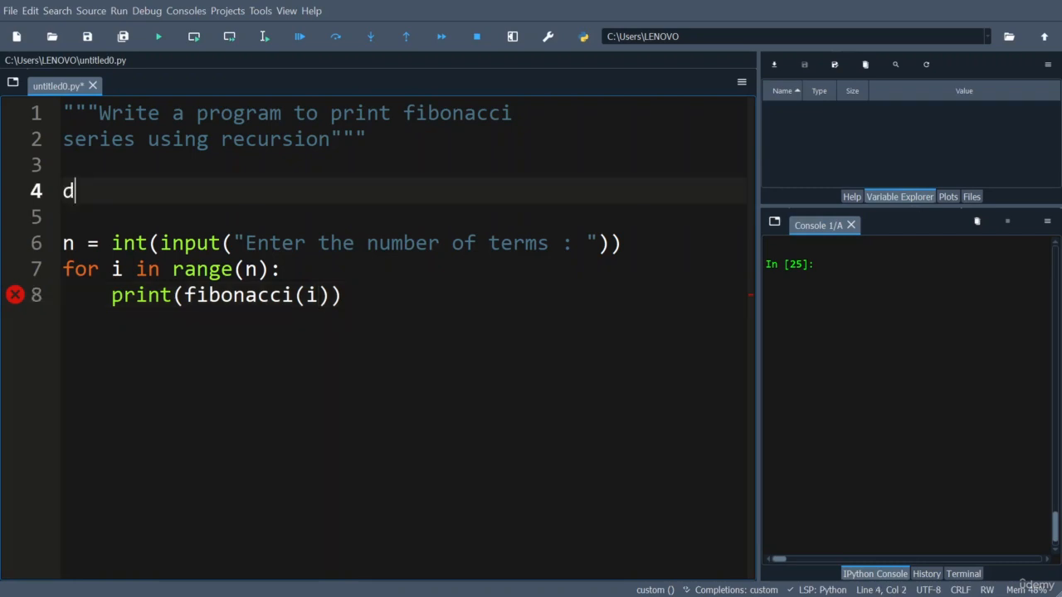
text(ef fin)
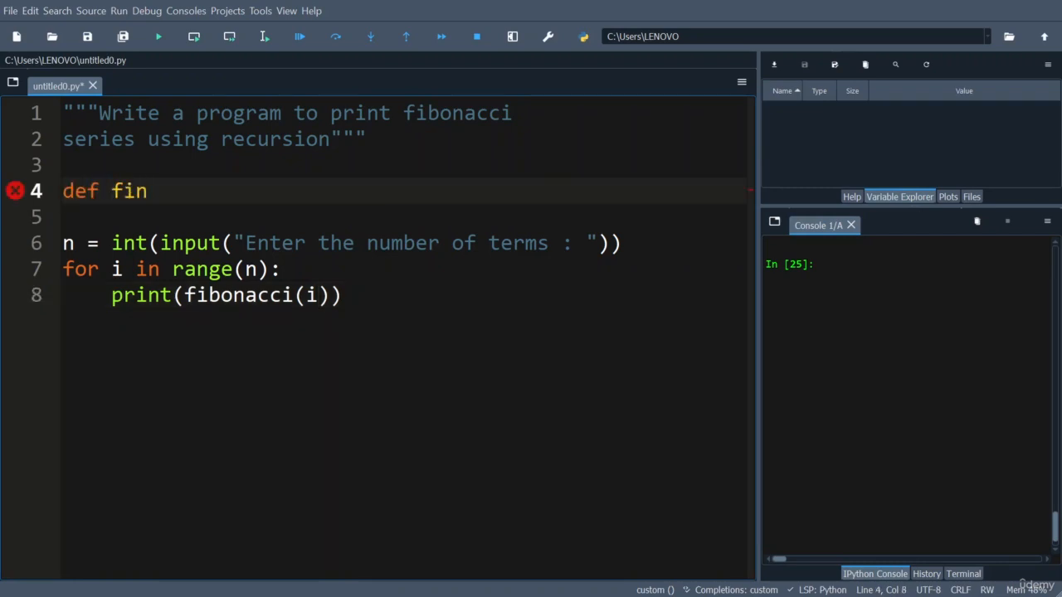
text(b)
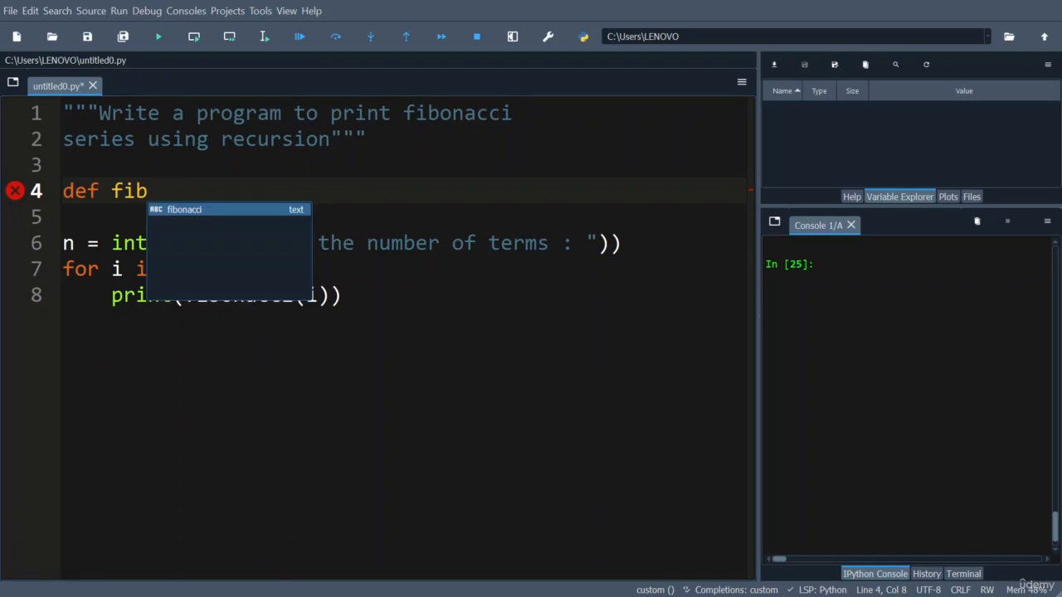
key(Tab)
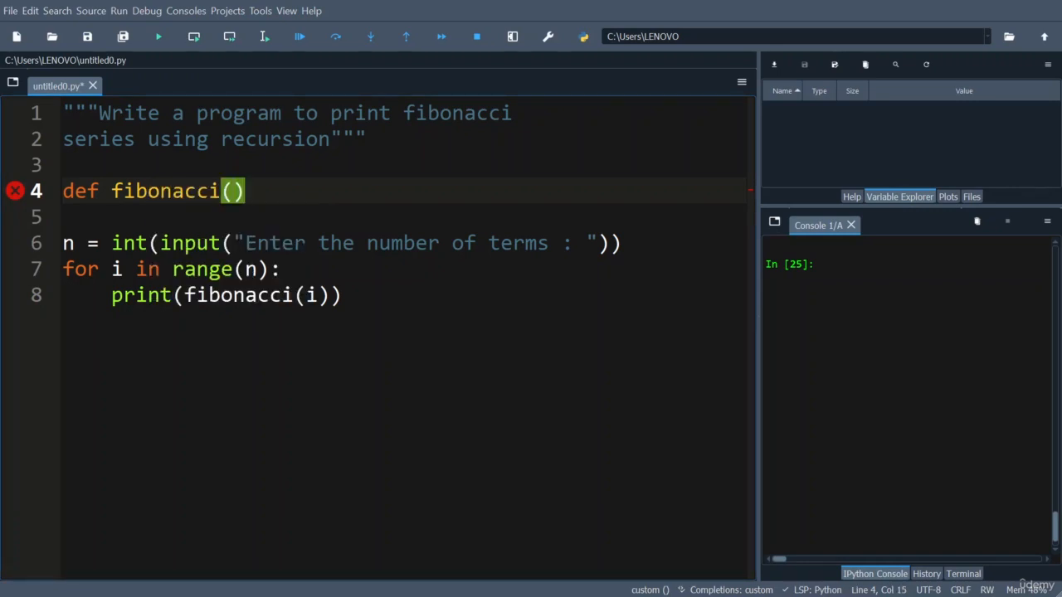
text(n:)
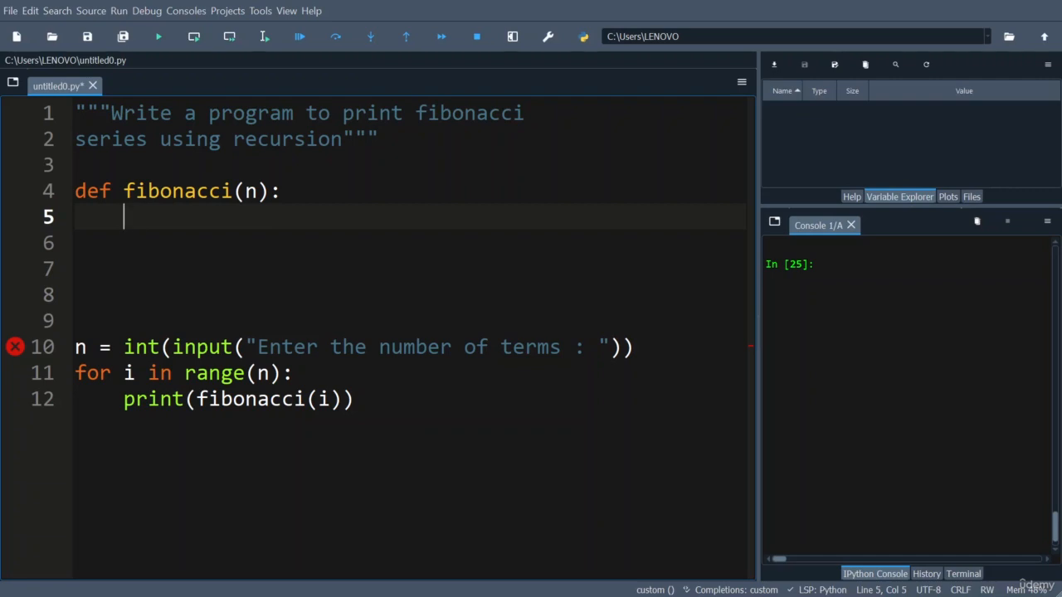
Add the base case 'if(n==0): return 0' inside fibonacci.
text(if)
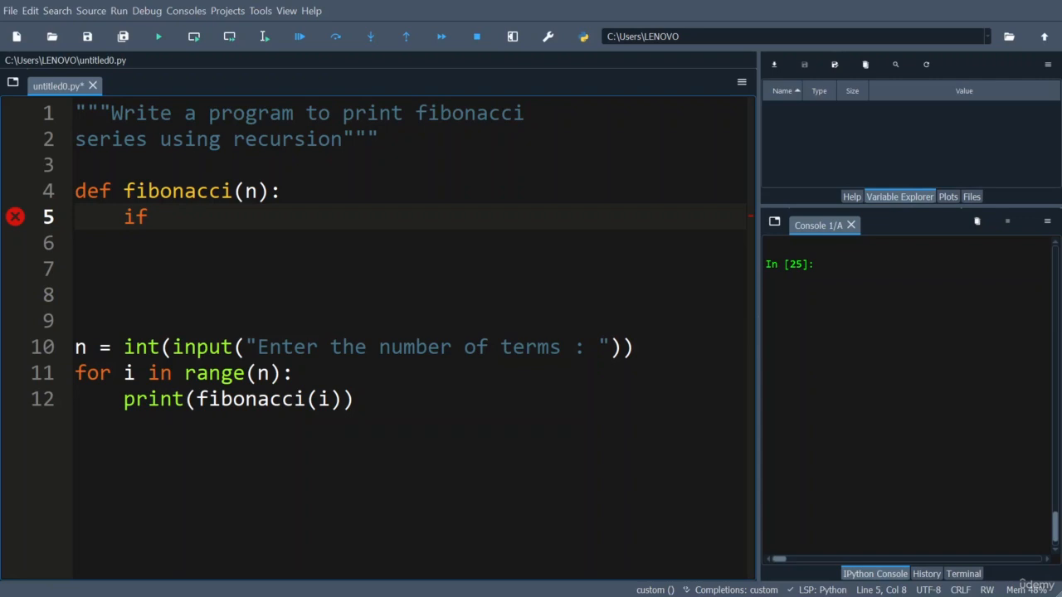
text(())
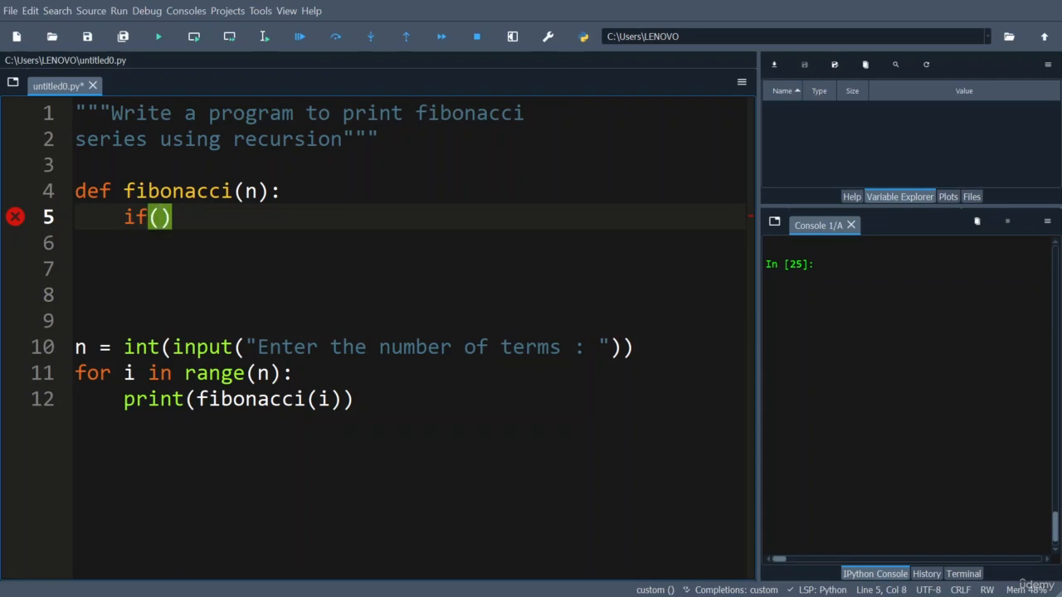
text(n==)
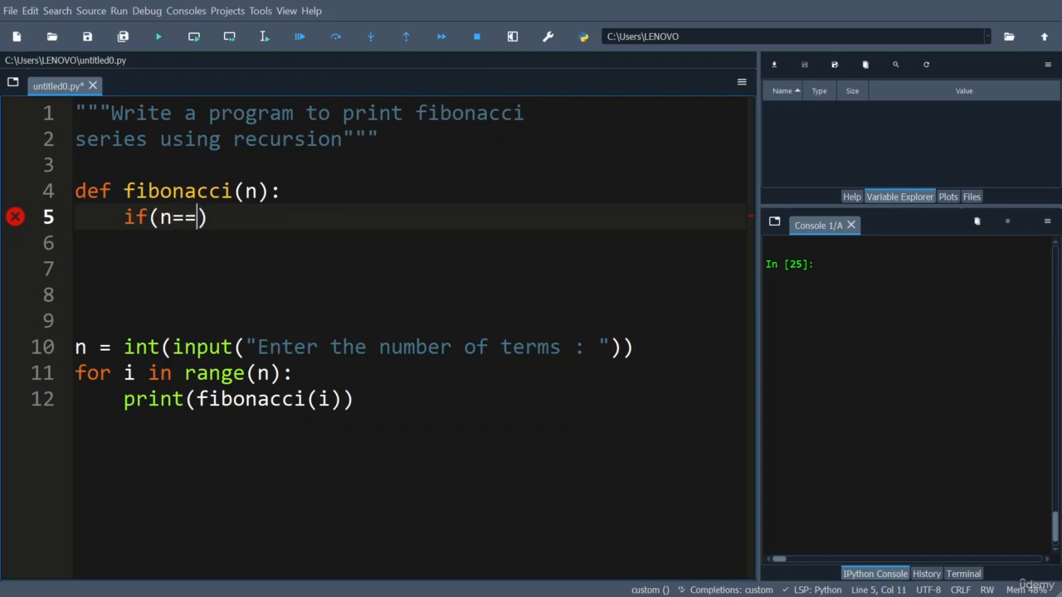
text(0)
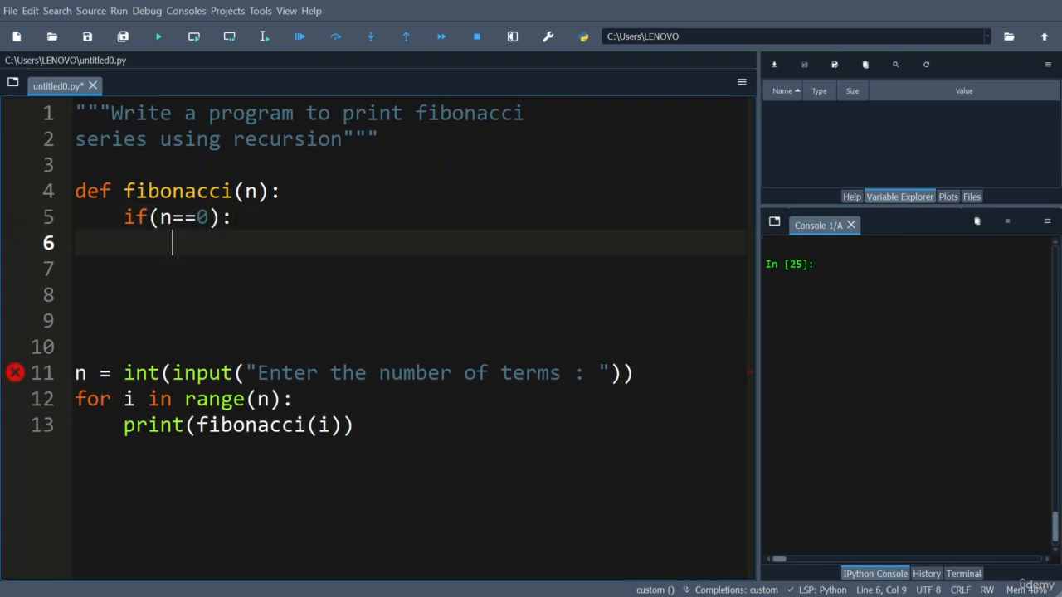
text(retu)
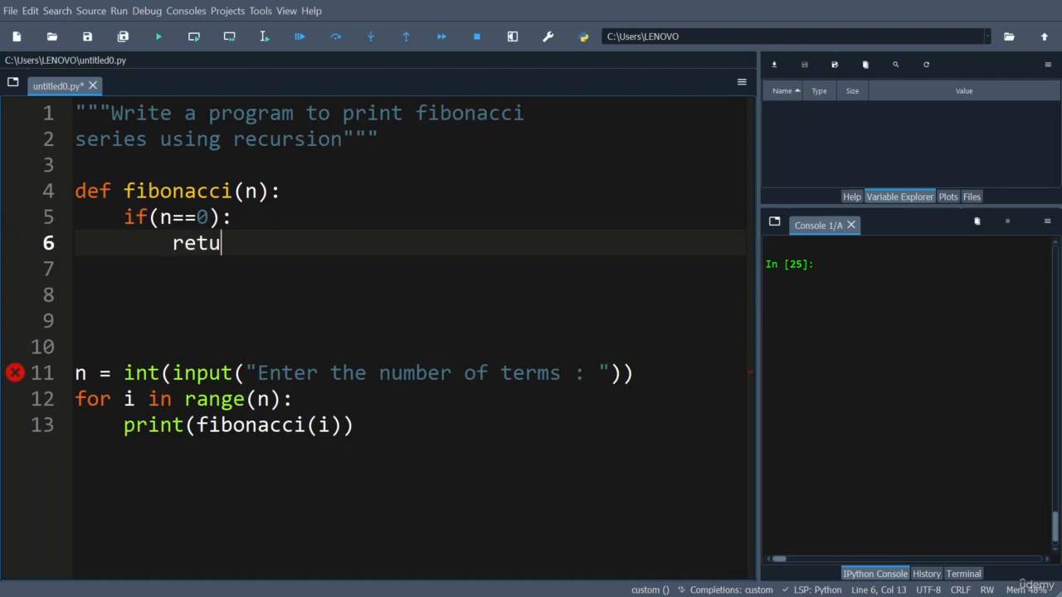
text(rn  0)
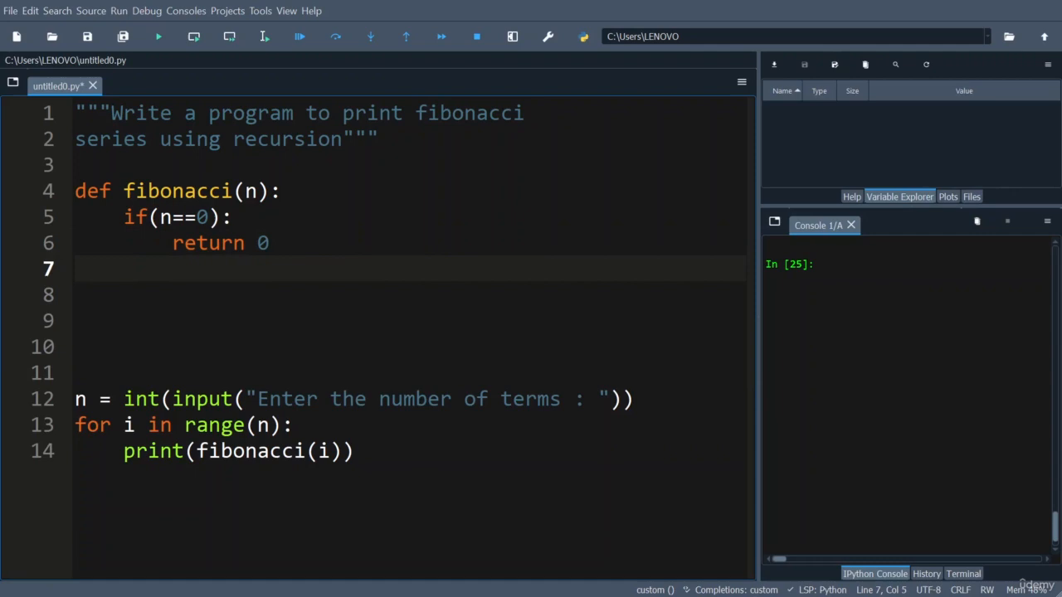
Add the base case 'if(n<=2): return 1' and begin the next return line.
text(if)
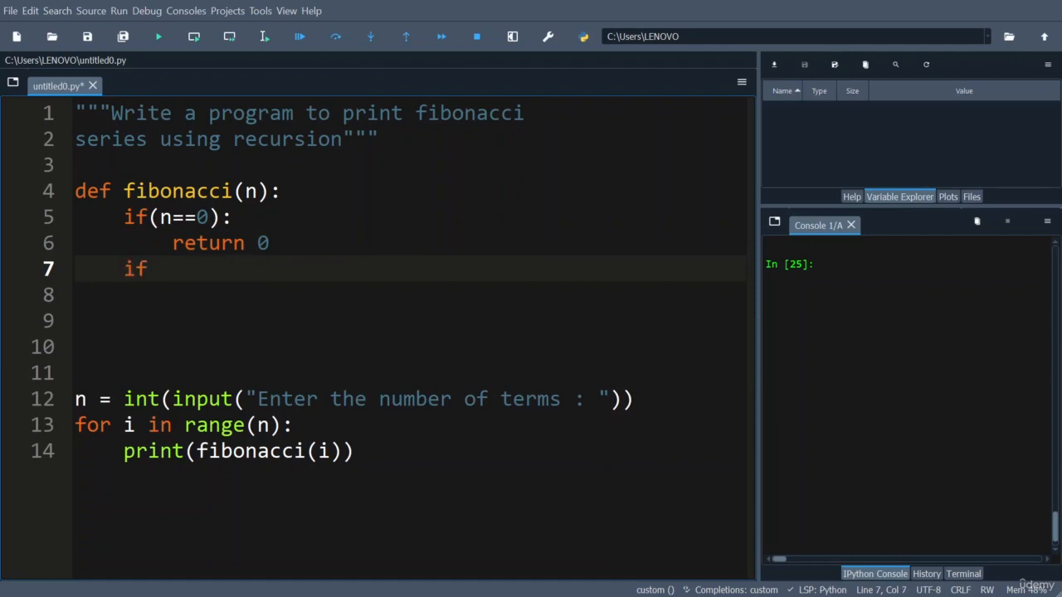
text((n))
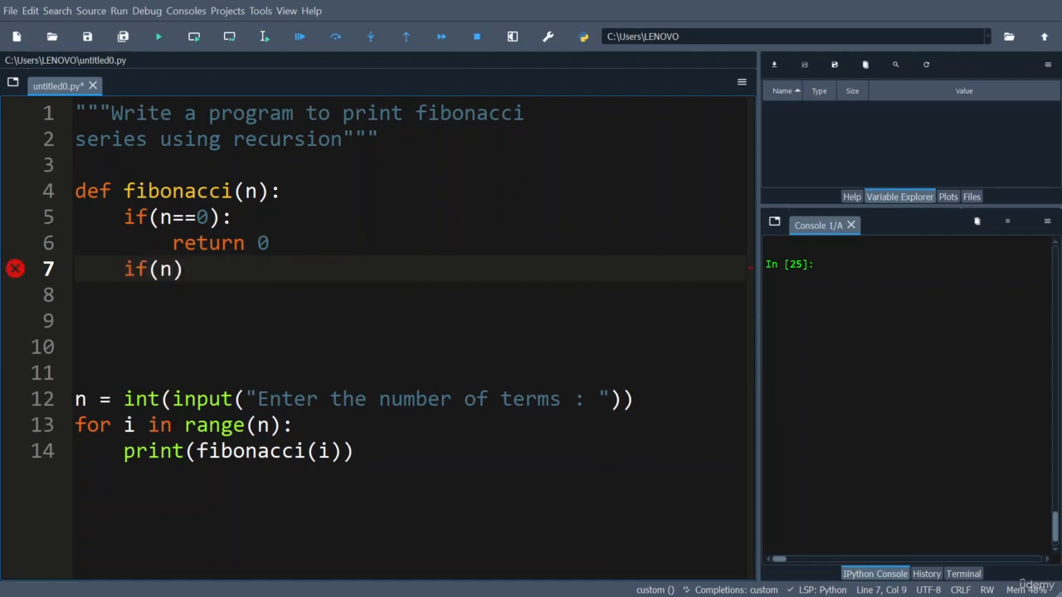
text(<)
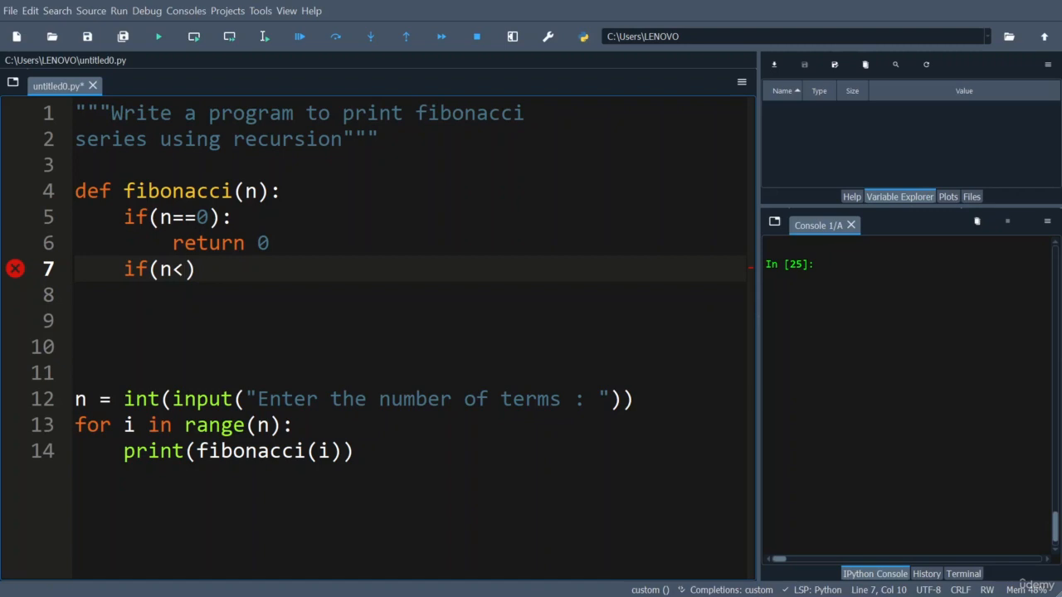
text(=)
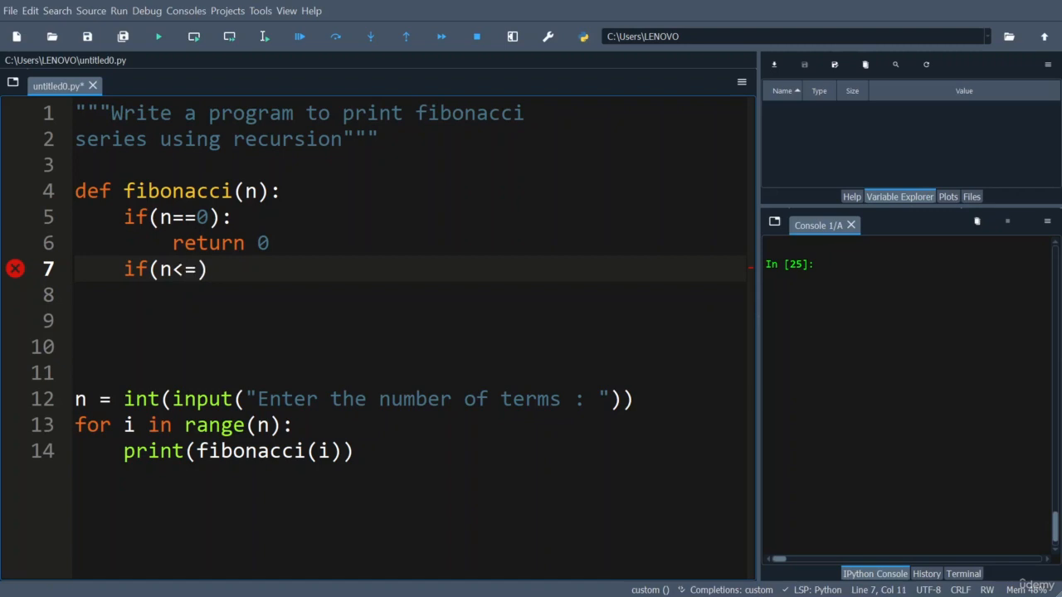
text(2):)
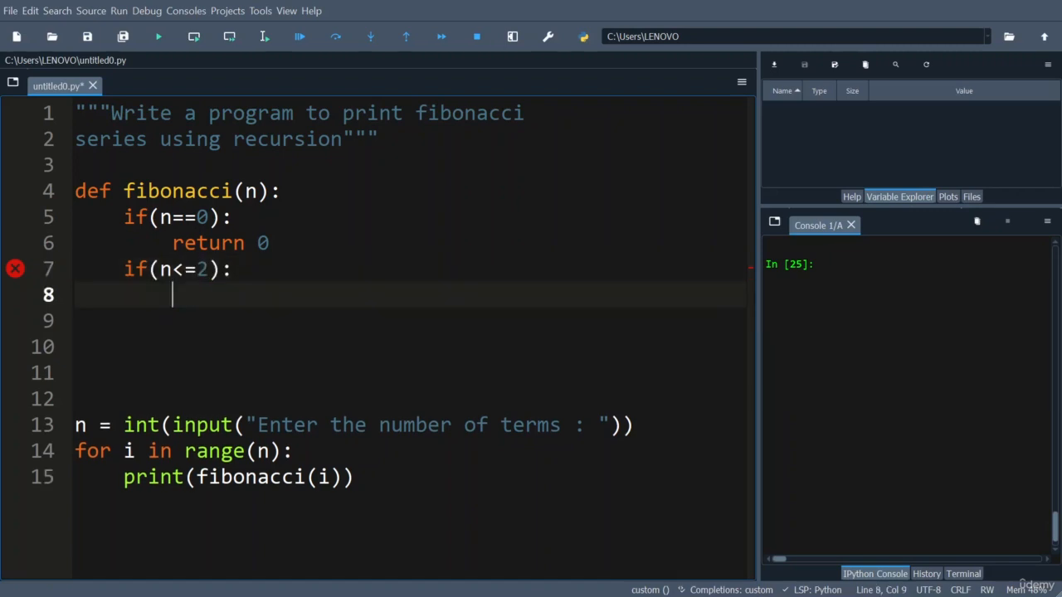
text(return)
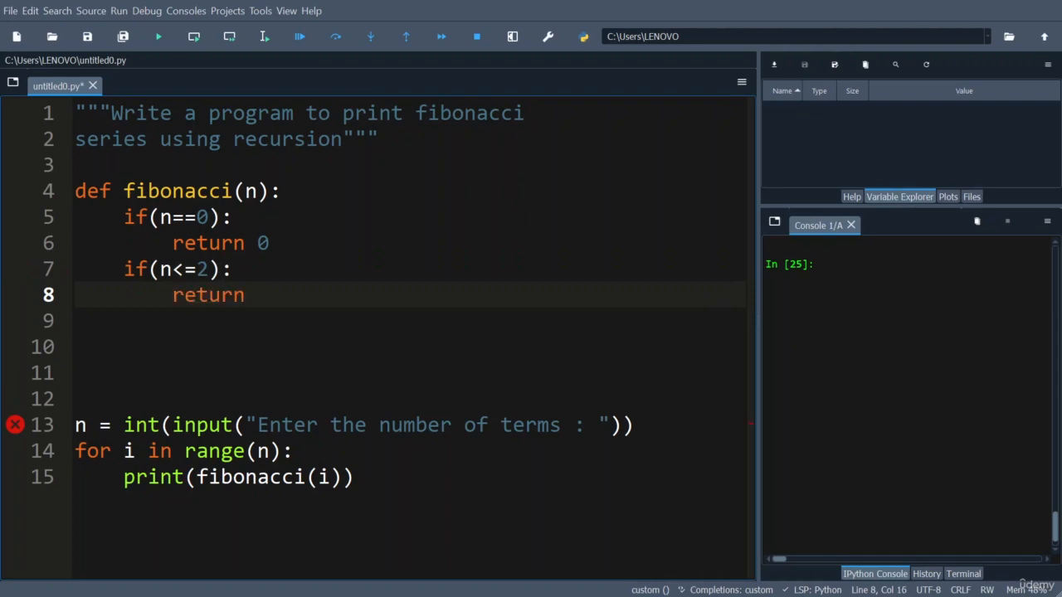
text(1)
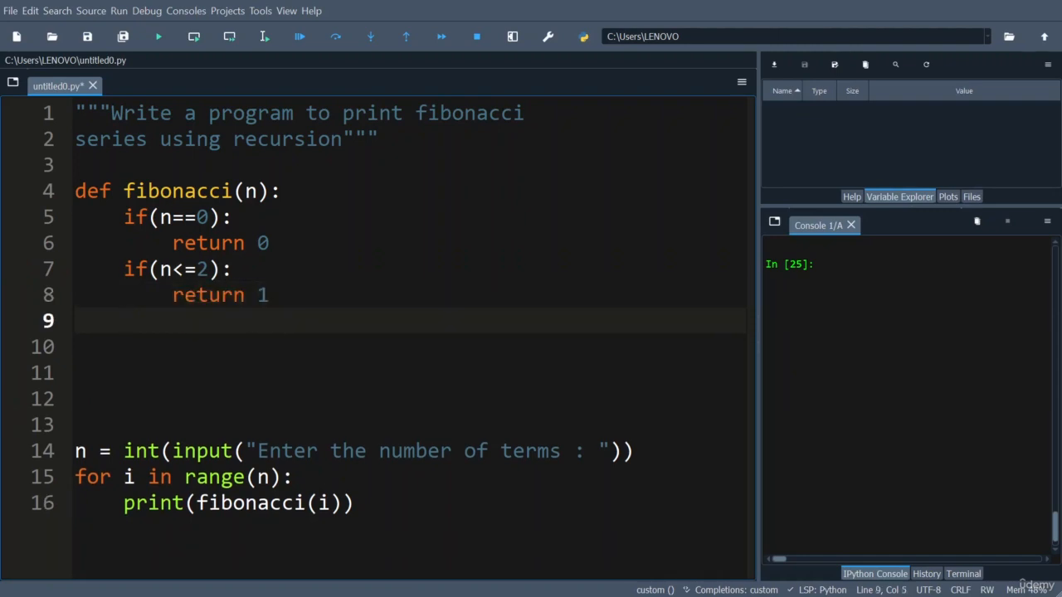
text(ret)
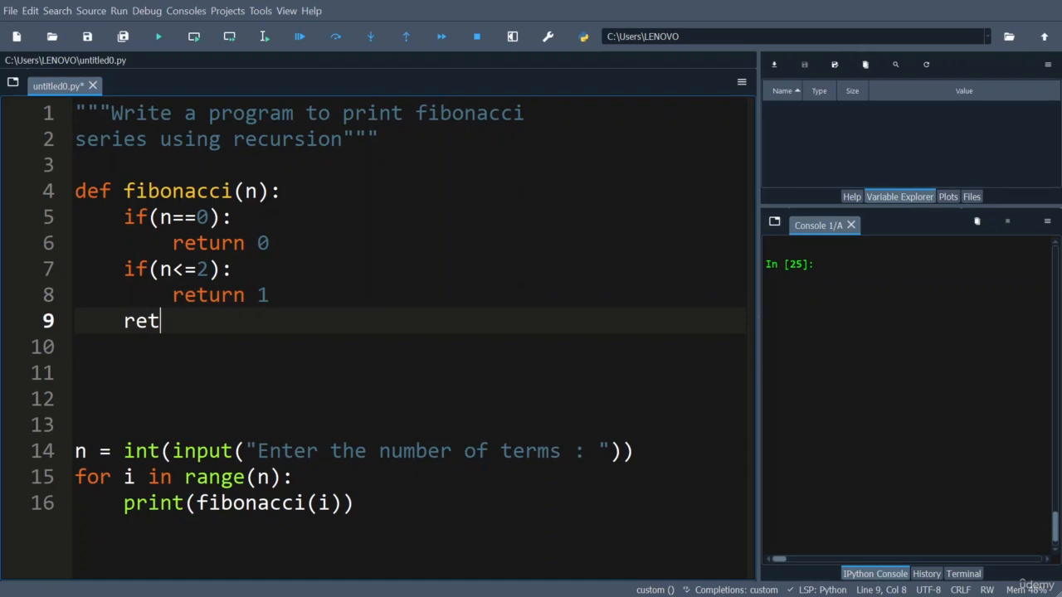
Complete line 9 as 'return(fibonacci(n-1)+fibonacci(n-2))'.
text(urn)
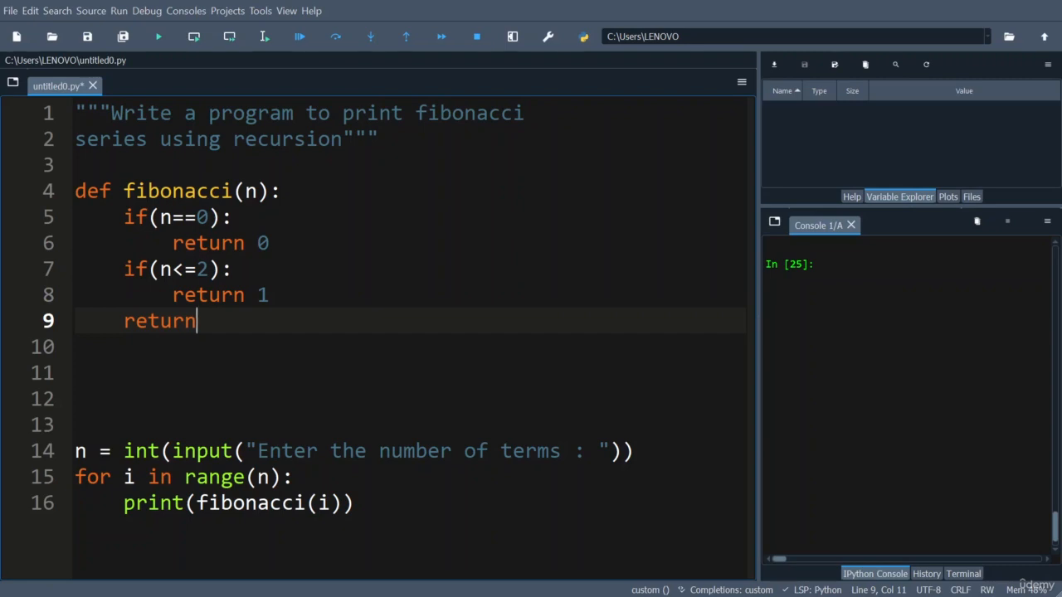
text(())
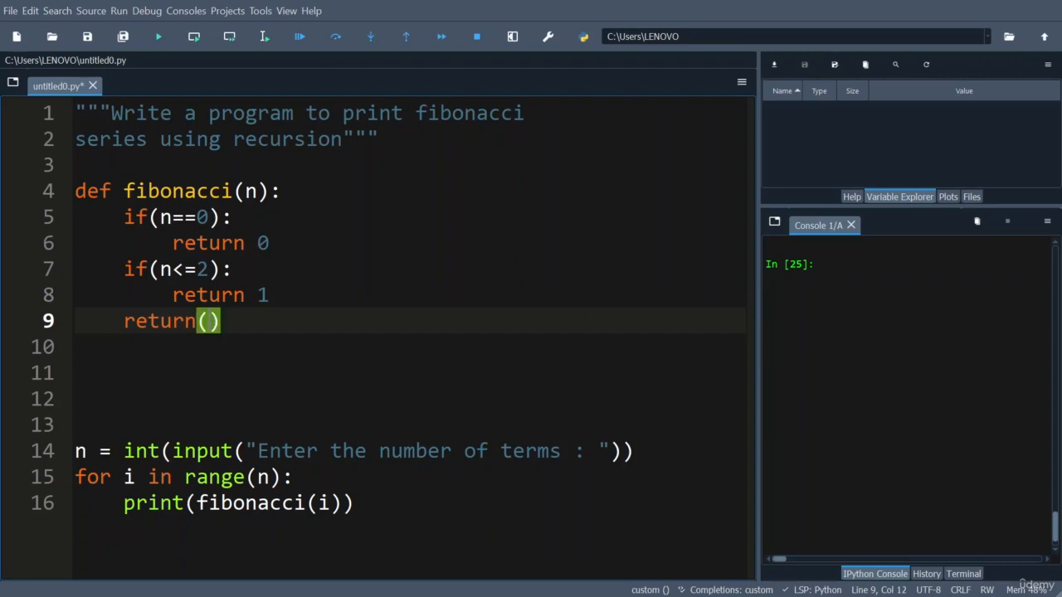
text(fibonacci()
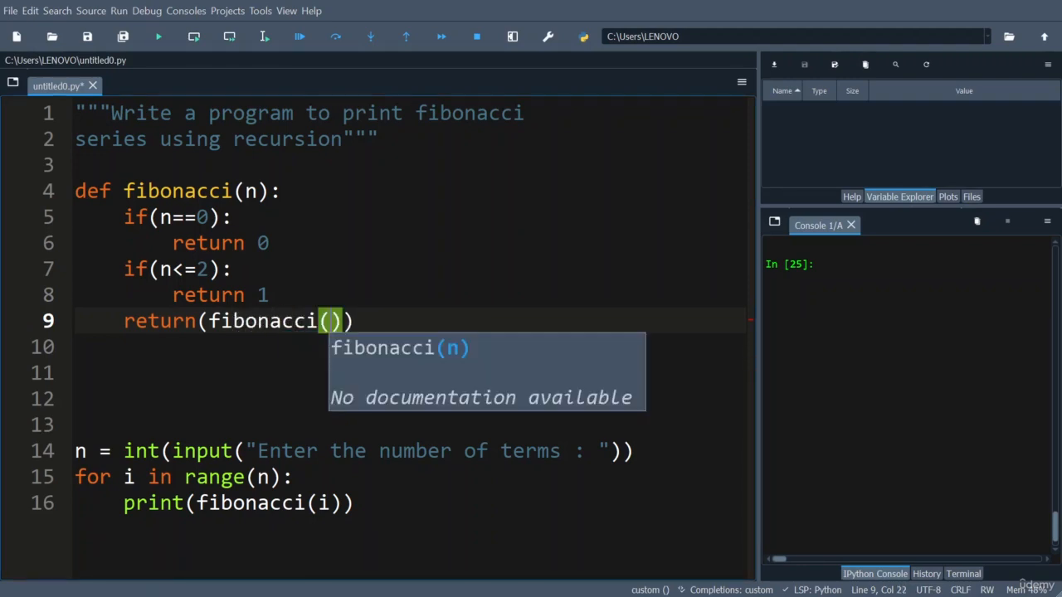
text(n-1)
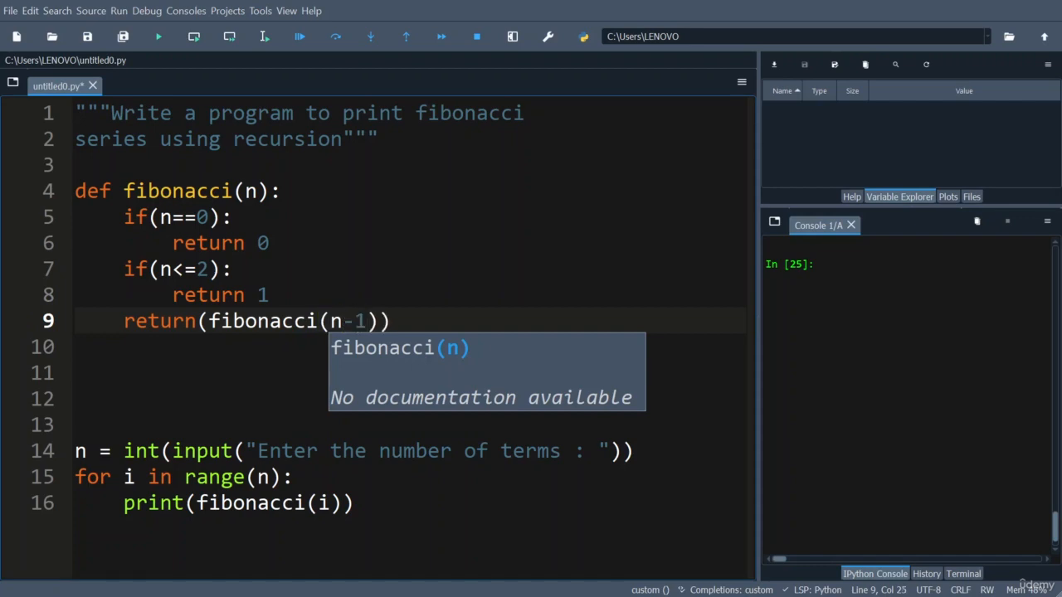
text(+f)
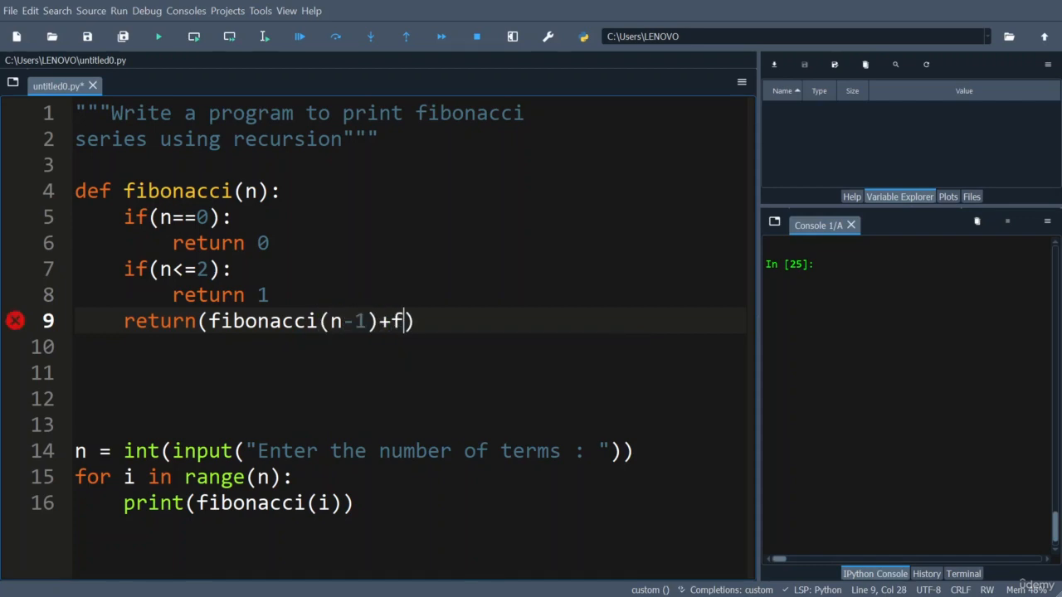
text(ibonacc)
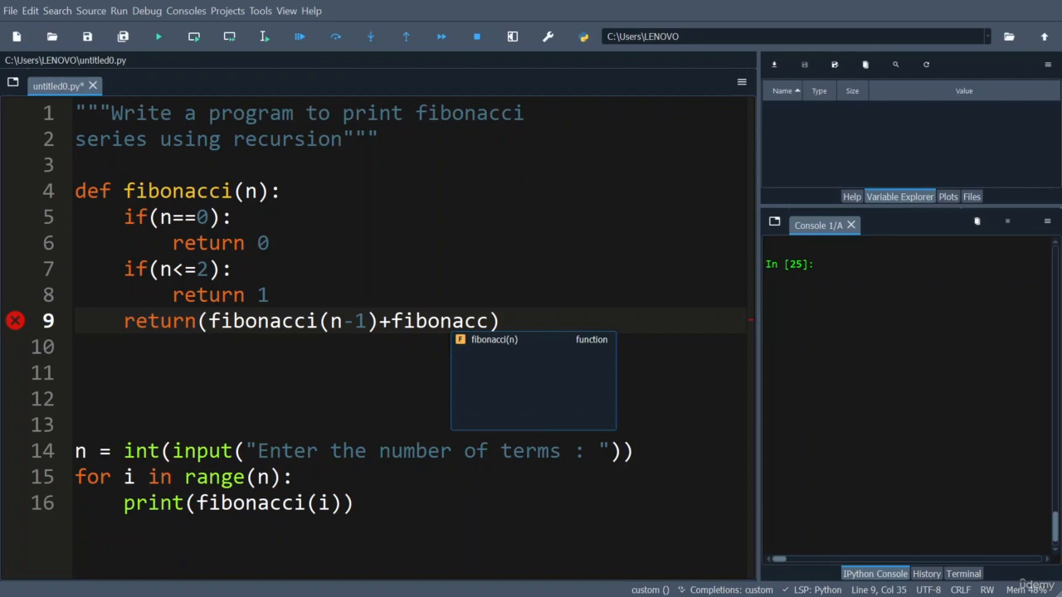
text(i(n))
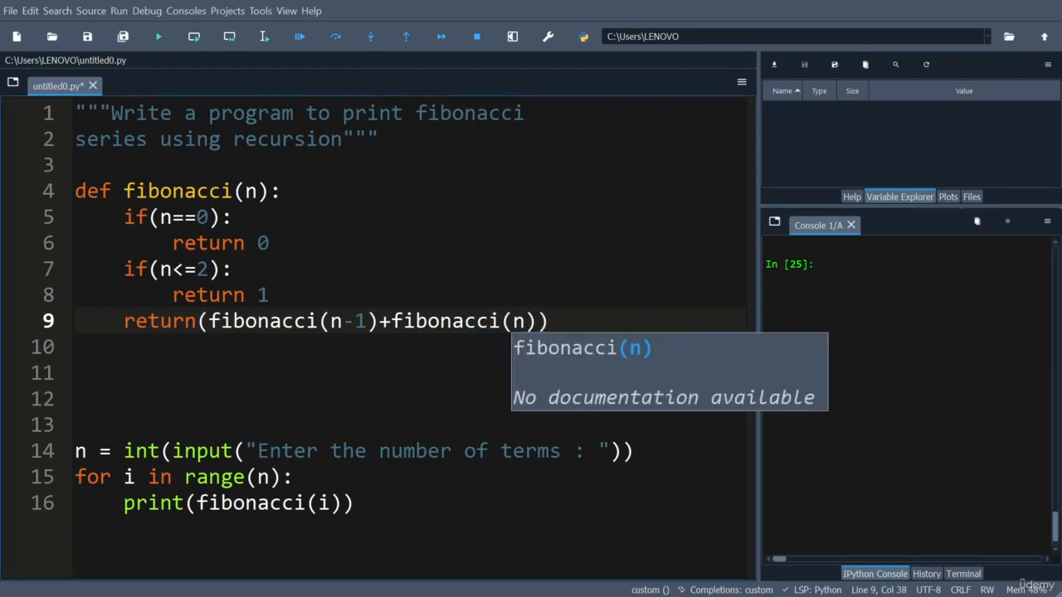
text(-2)
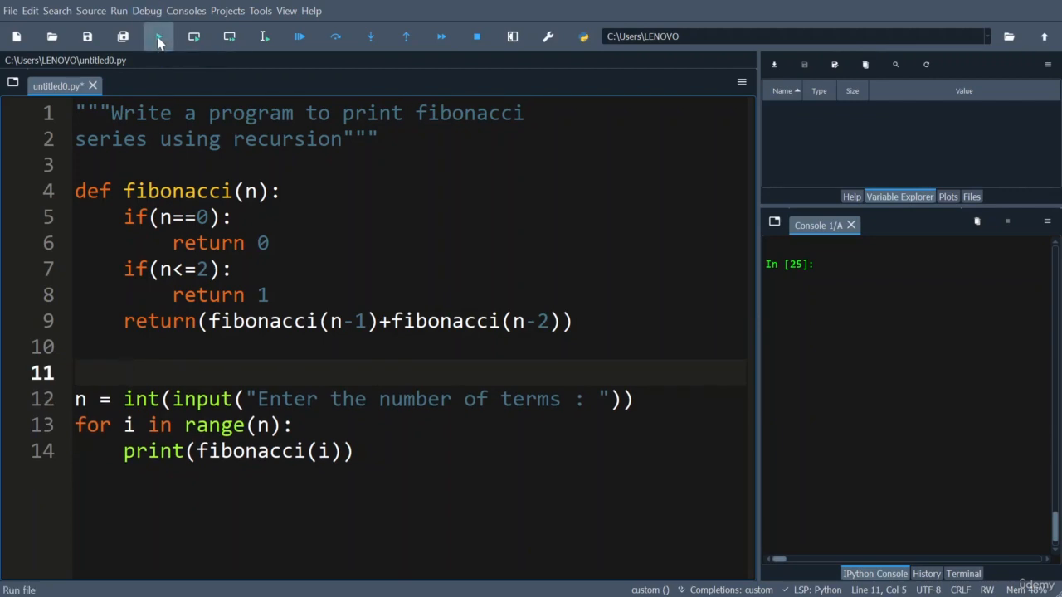
Run the script, enter 5 terms so the console prints 0, 1, 1, 2, 3, then run it again.
click(158, 36)
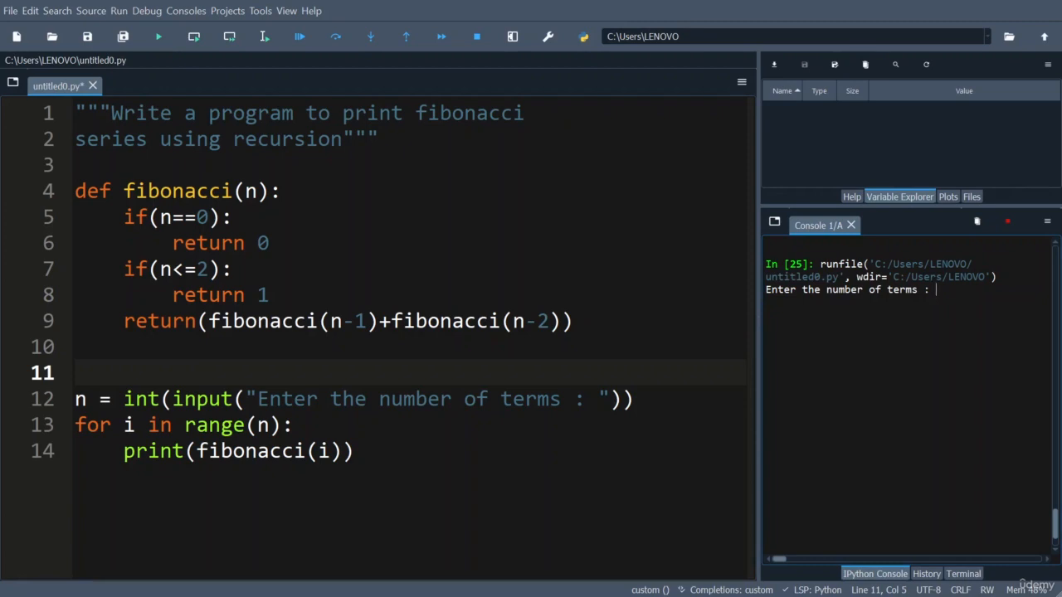
text(5)
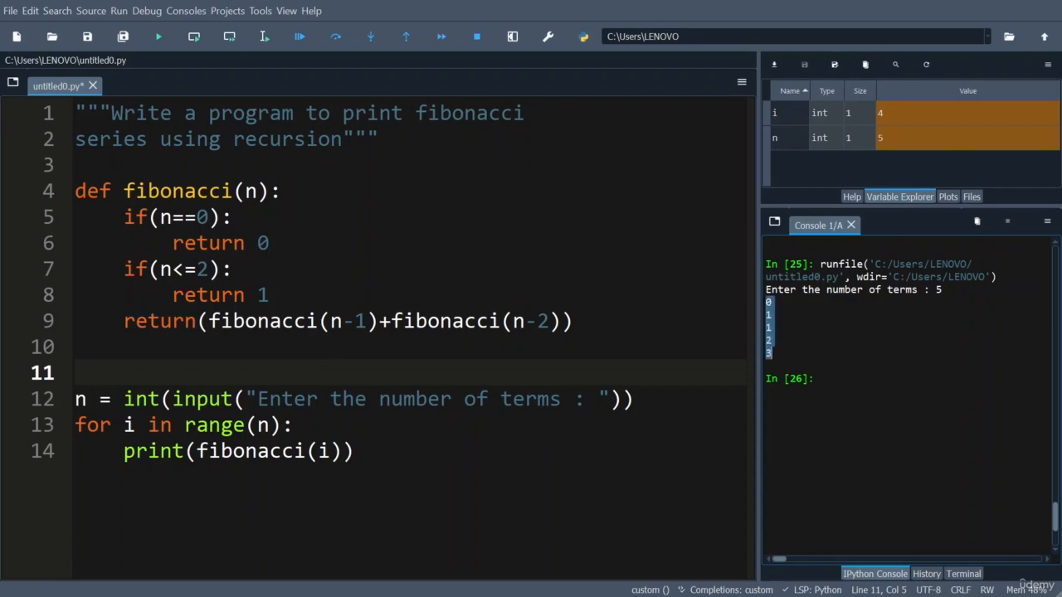
click(157, 36)
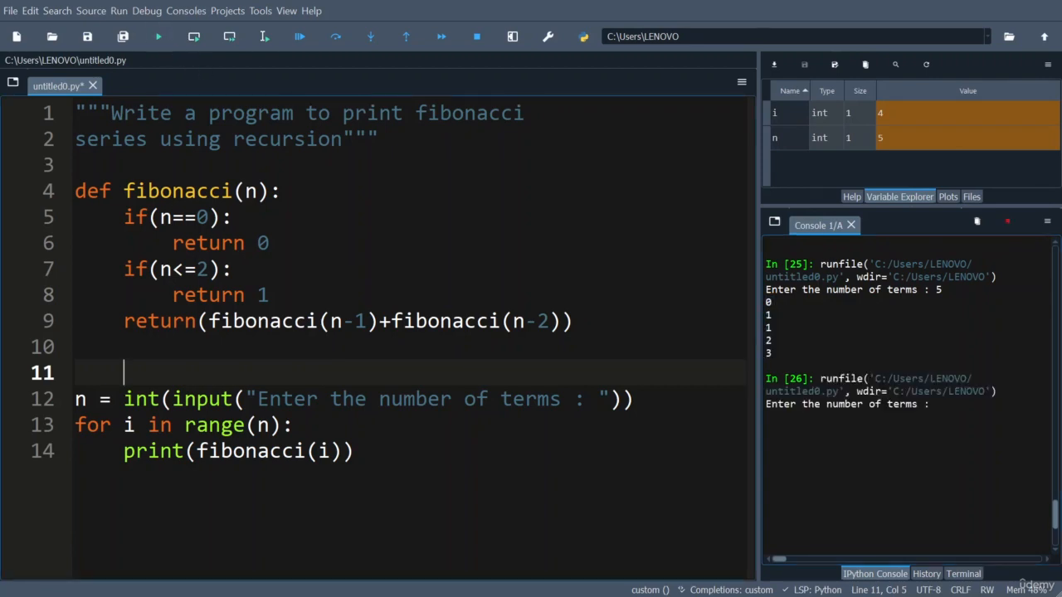